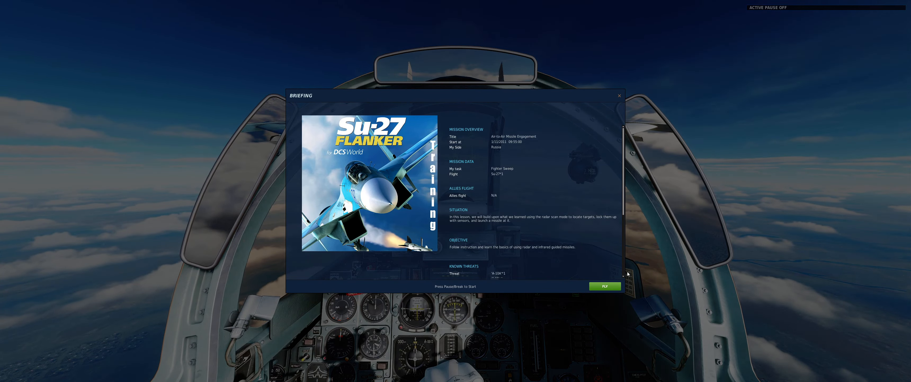
Start the Su-27 training flight from the briefing and enter BVR radar scan mode (key 2).
left_click(604, 286)
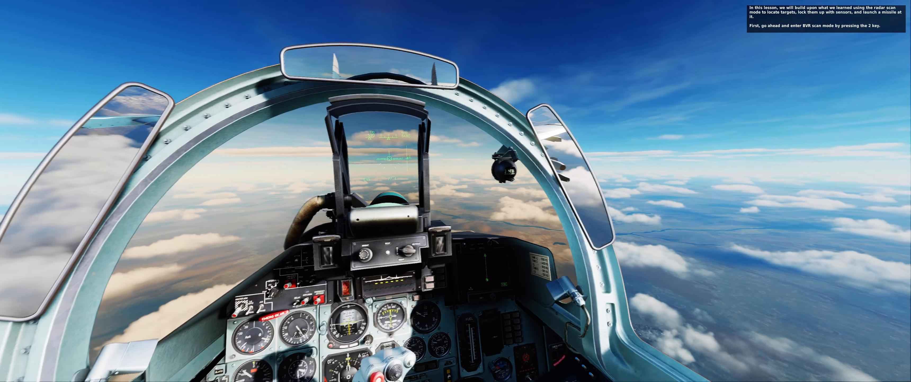
key("2")
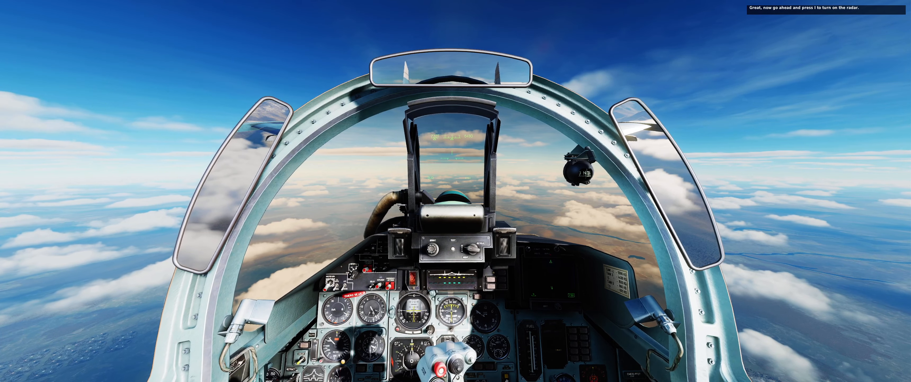
key("i")
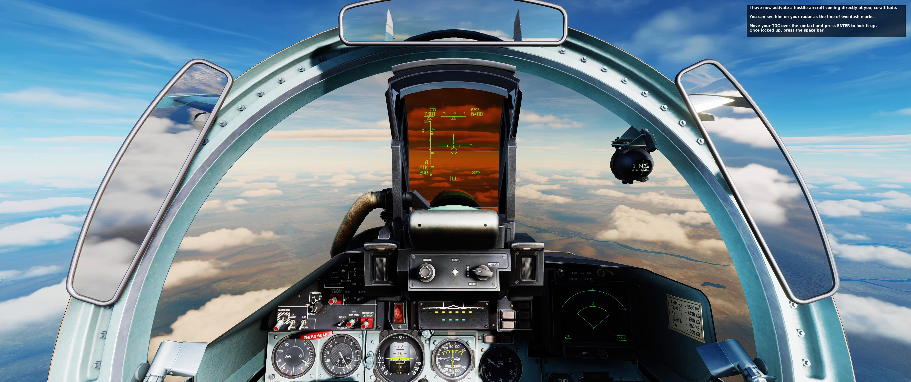
Lock the hostile radar contact so the HUD shows its location, altitude, speed and launch ranges.
key("enter")
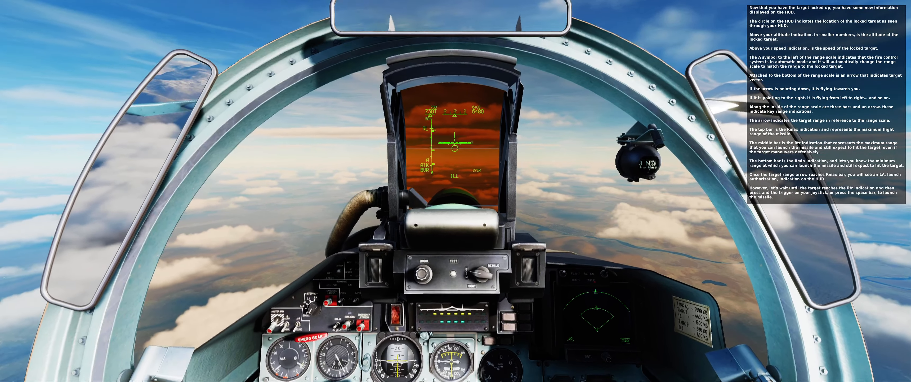